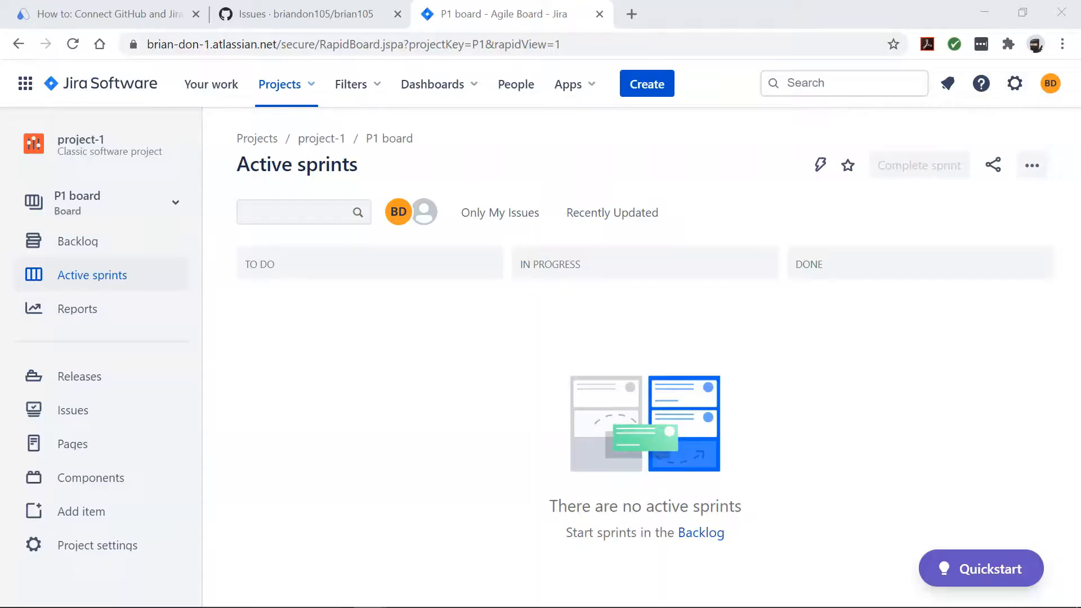
Review the GitHub repository's issues, then bring up the automate.io GitHub & Jira integration page
left_click(298, 13)
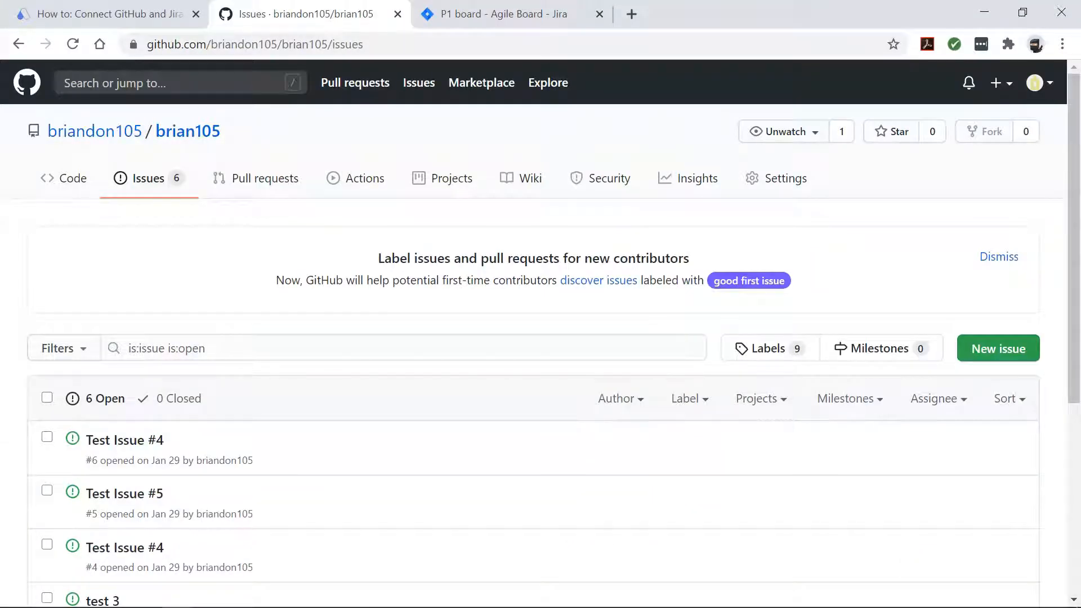
left_click(104, 14)
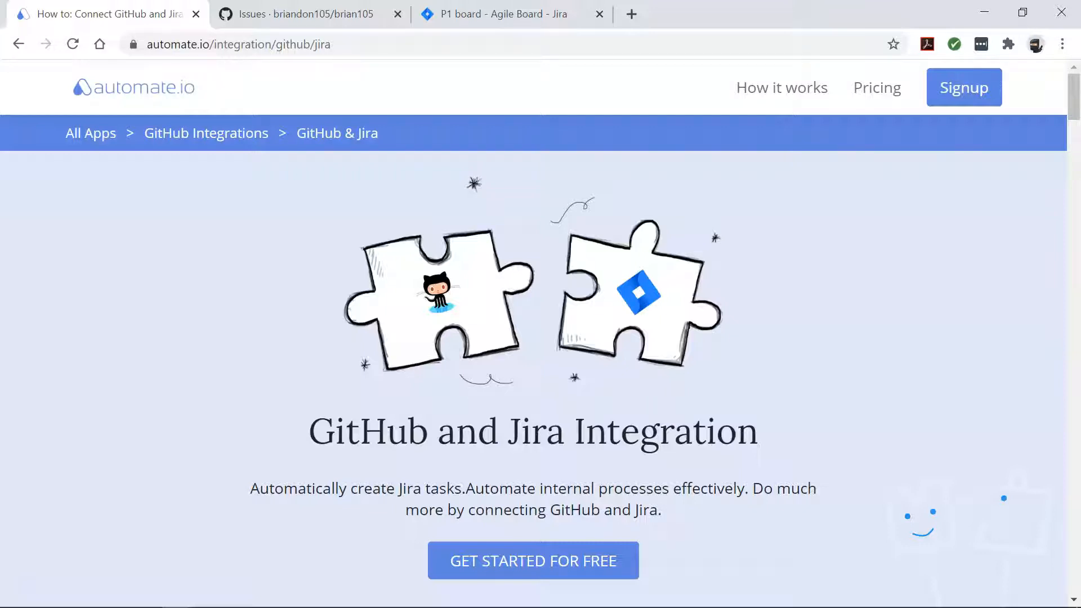
Open the 'Sync new JIRA issues to GitHub' template from Popular Integrations and get started
scroll("down", 3)
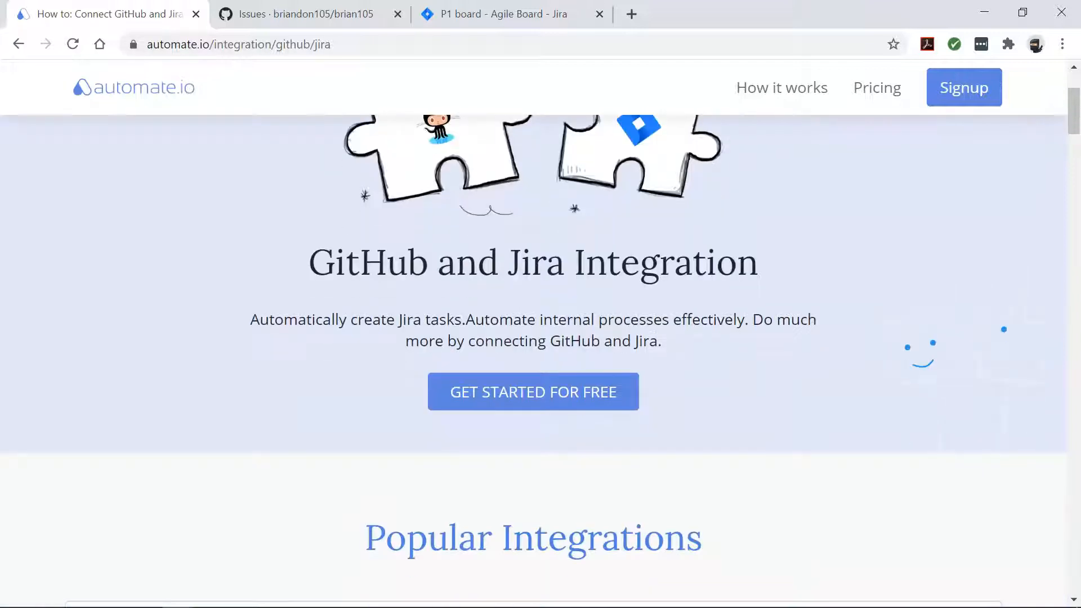
scroll("down", 3)
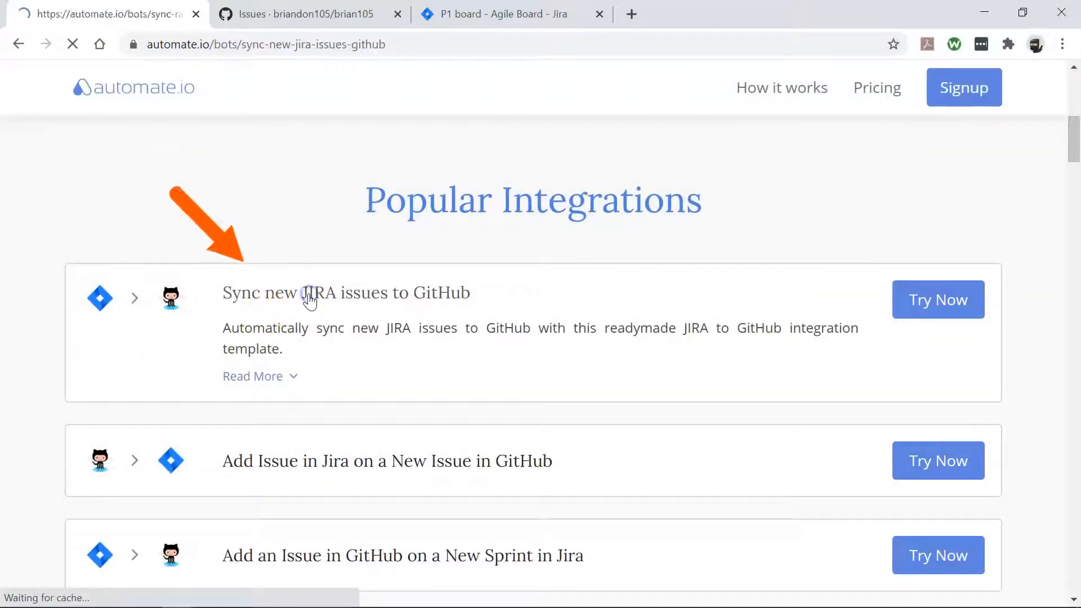
left_click(938, 299)
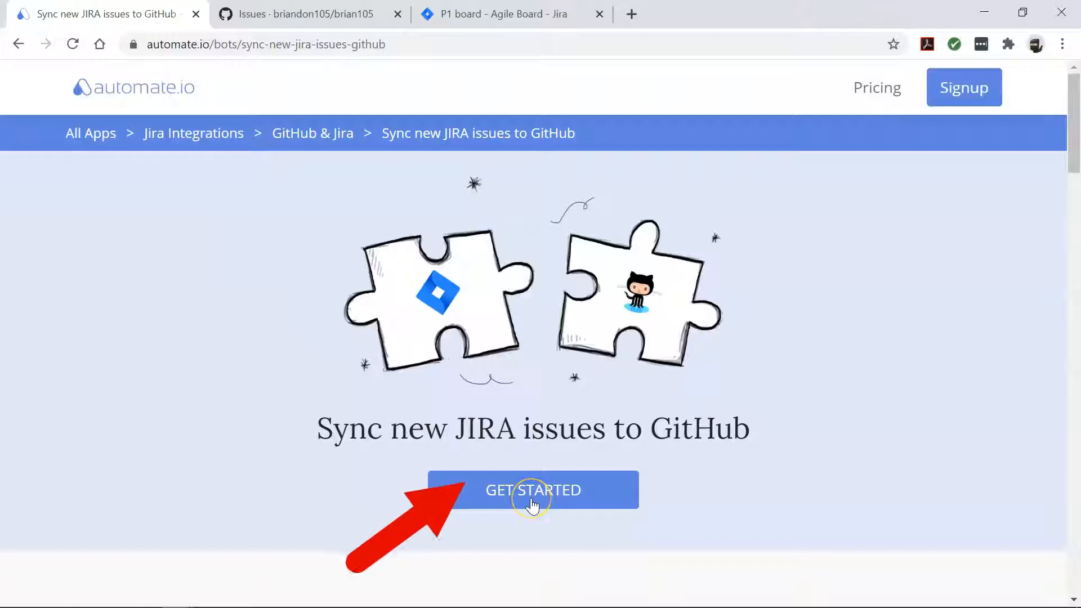
left_click(532, 490)
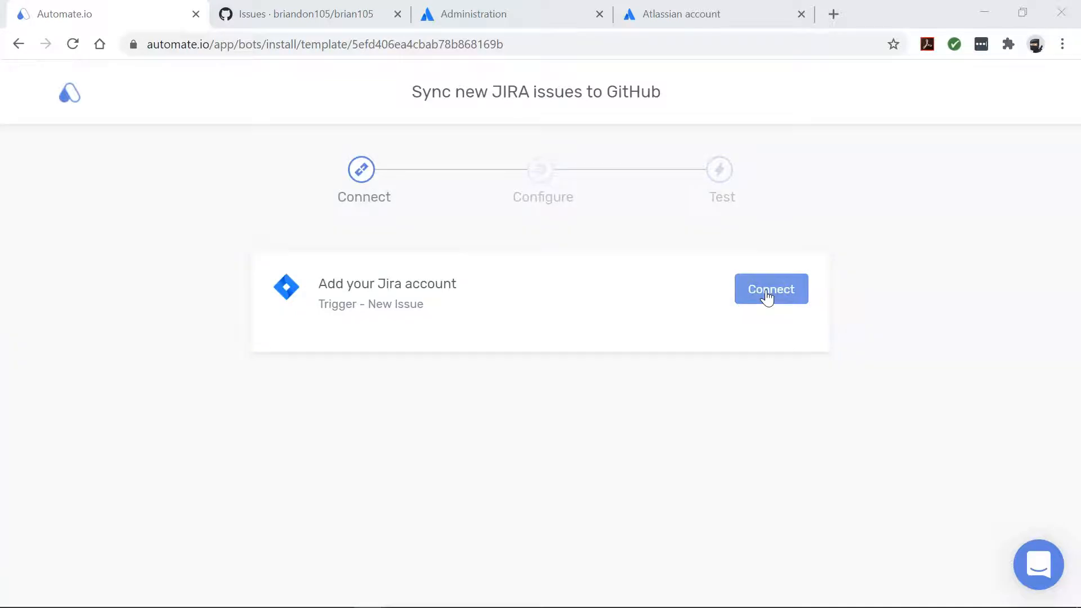
Connect the Jira account with URL, email and API token, then authorize GitHub
left_click(770, 289)
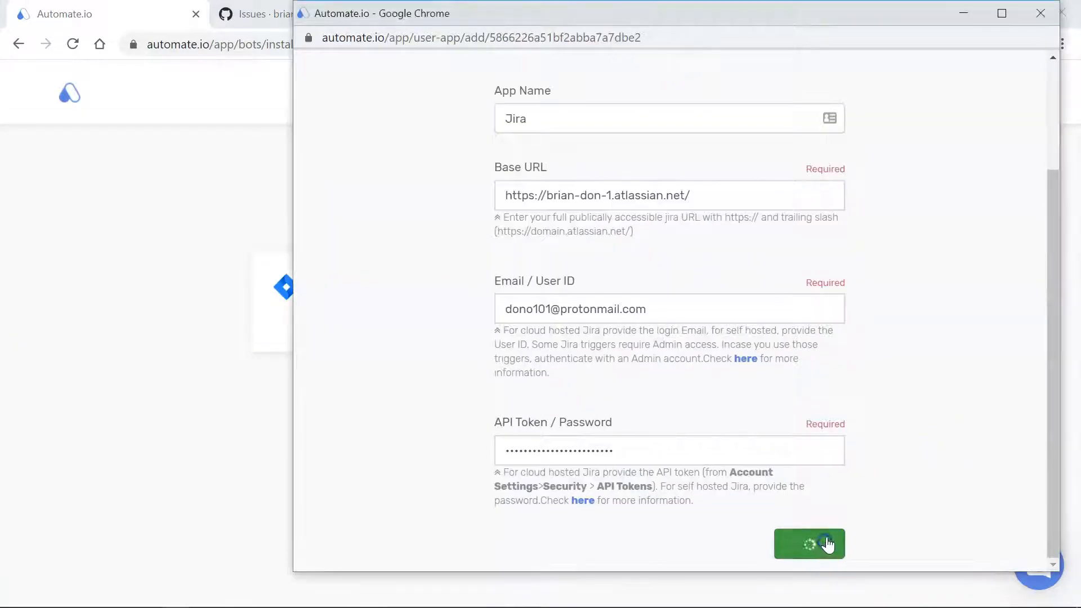
left_click(809, 544)
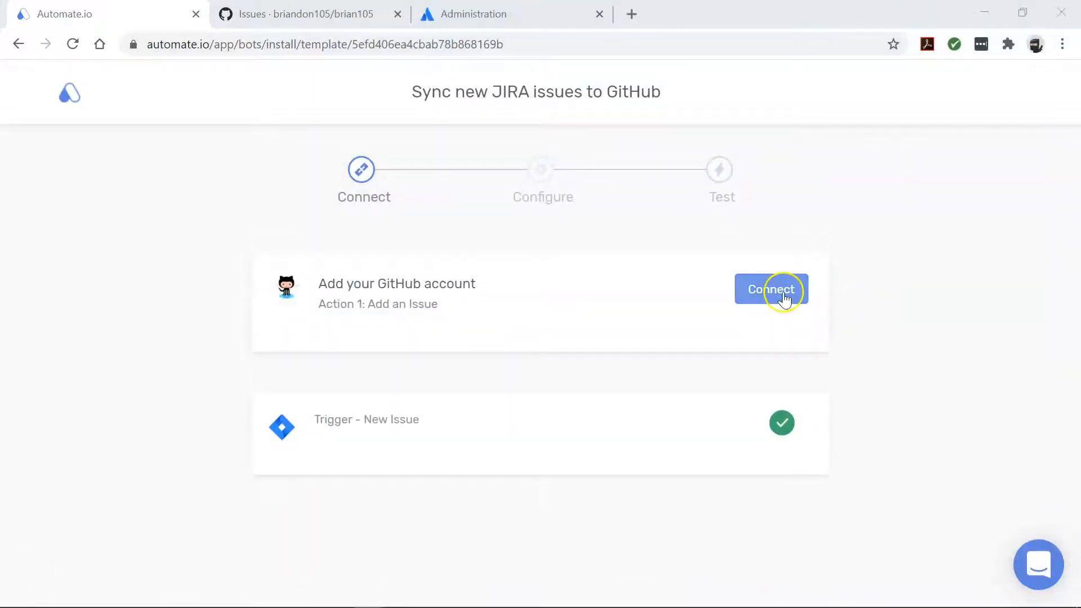
left_click(771, 289)
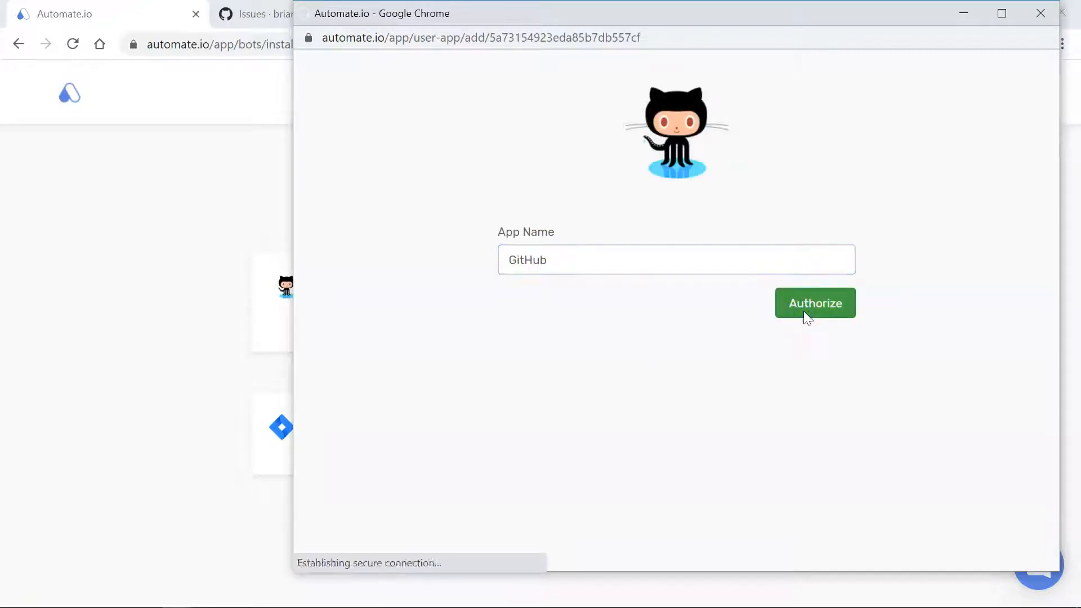
left_click(814, 303)
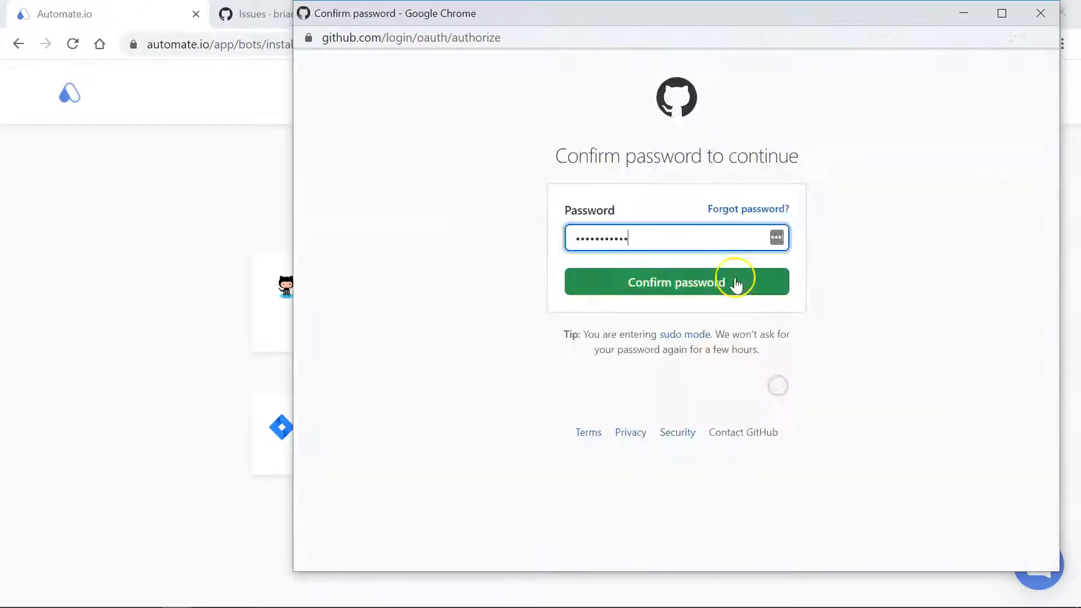
left_click(676, 282)
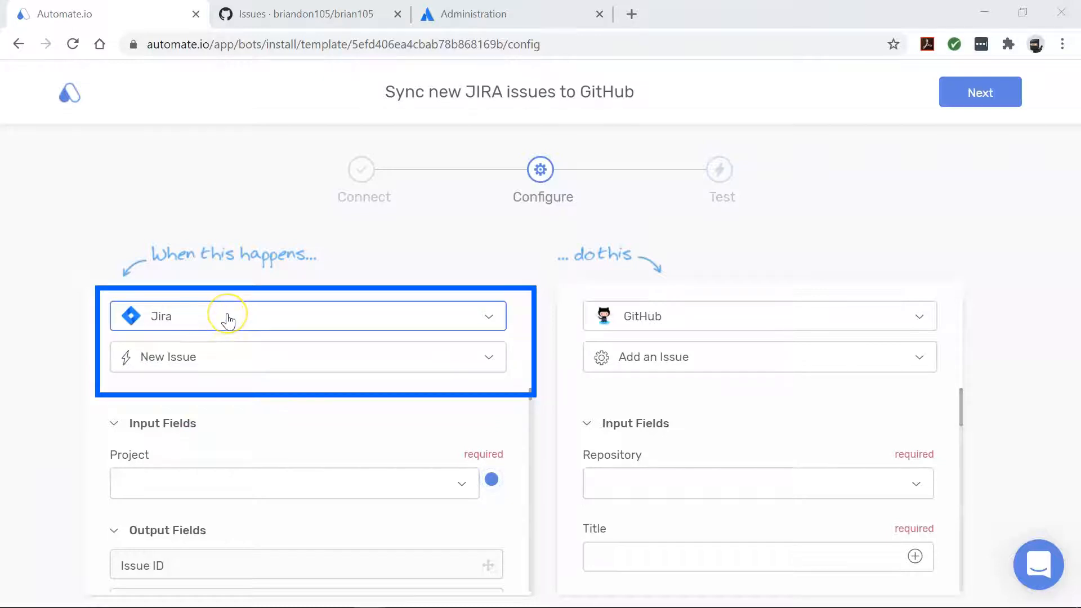
mouse_move(194, 361)
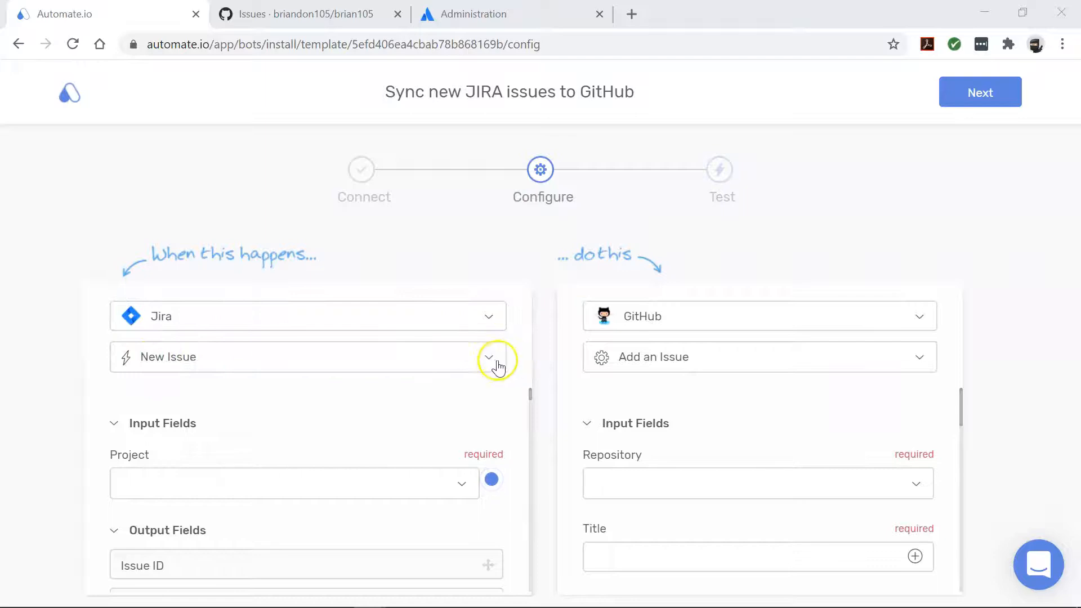
left_click(491, 357)
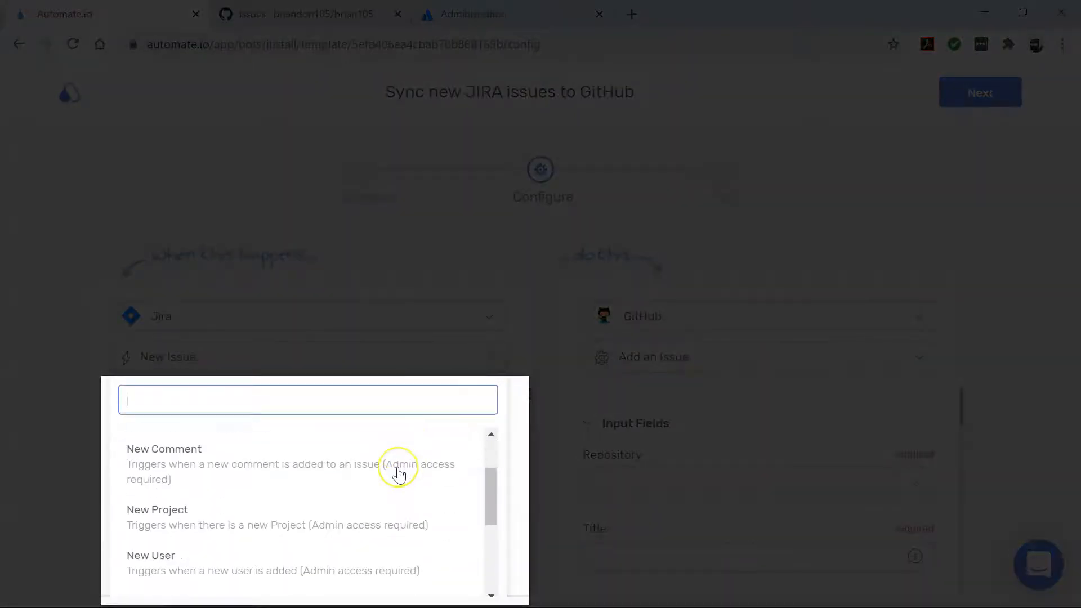
scroll("down", 3)
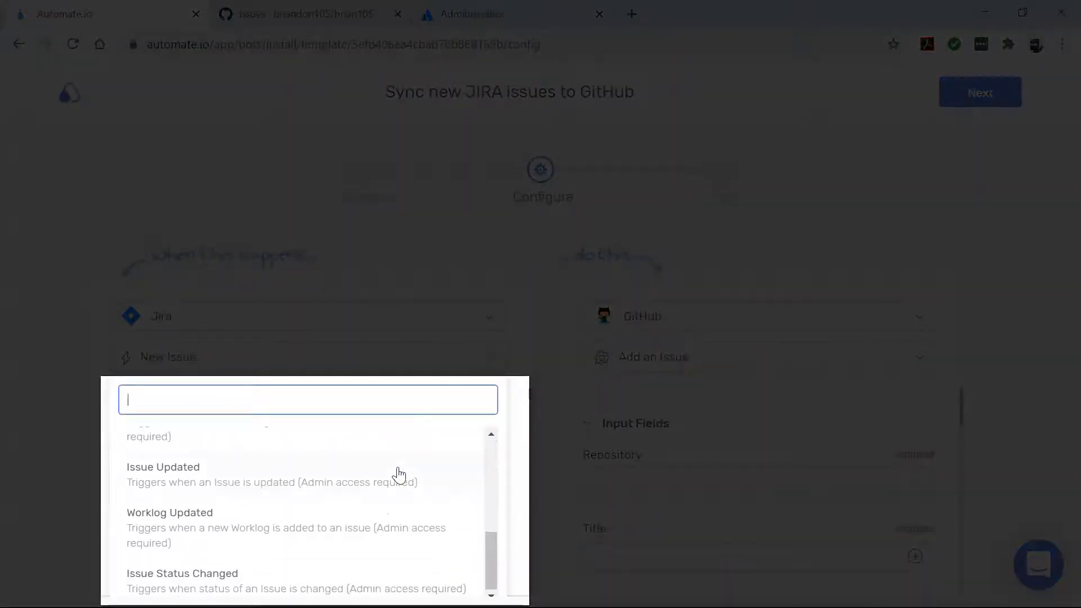
scroll("up", 3)
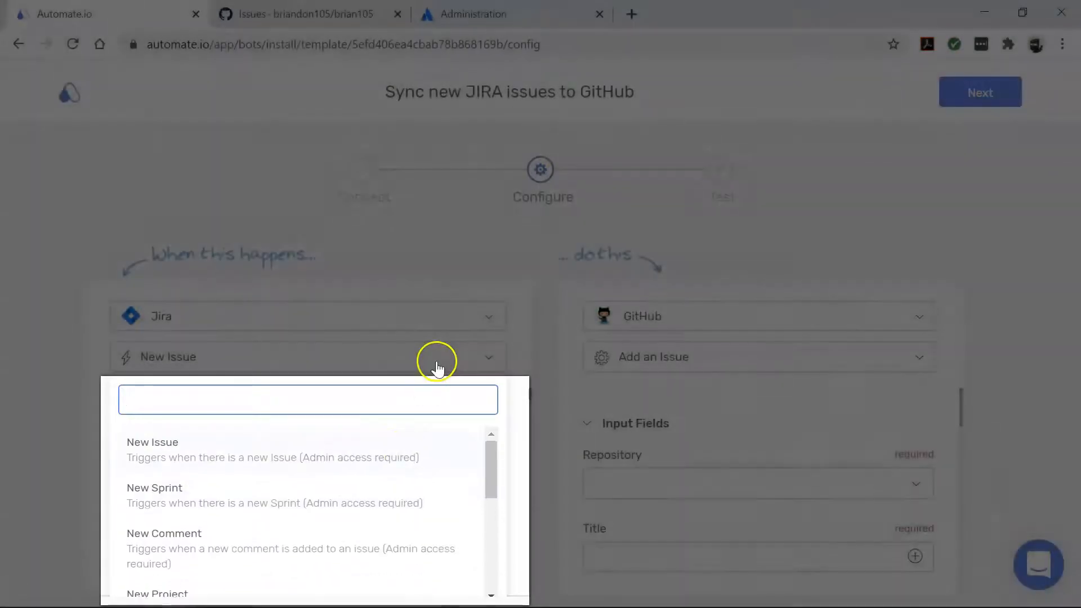
left_click(153, 442)
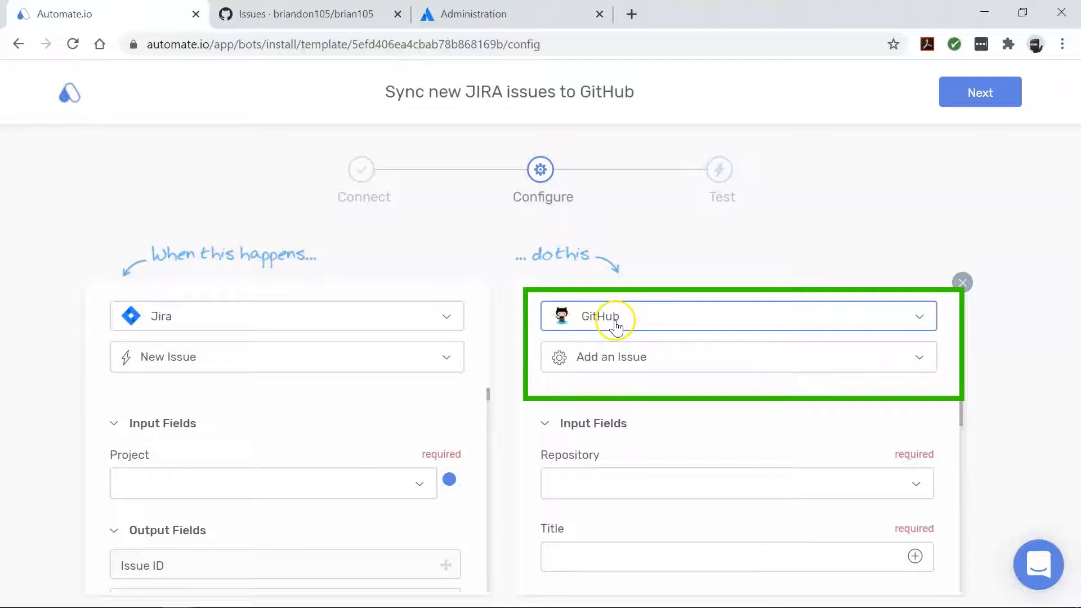
mouse_move(617, 368)
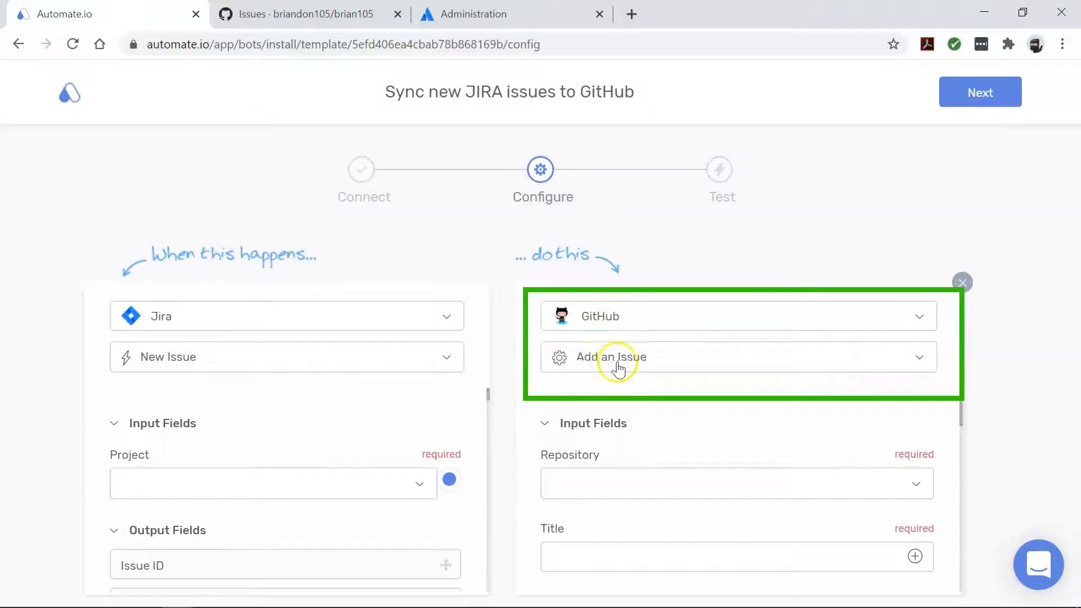
mouse_move(633, 368)
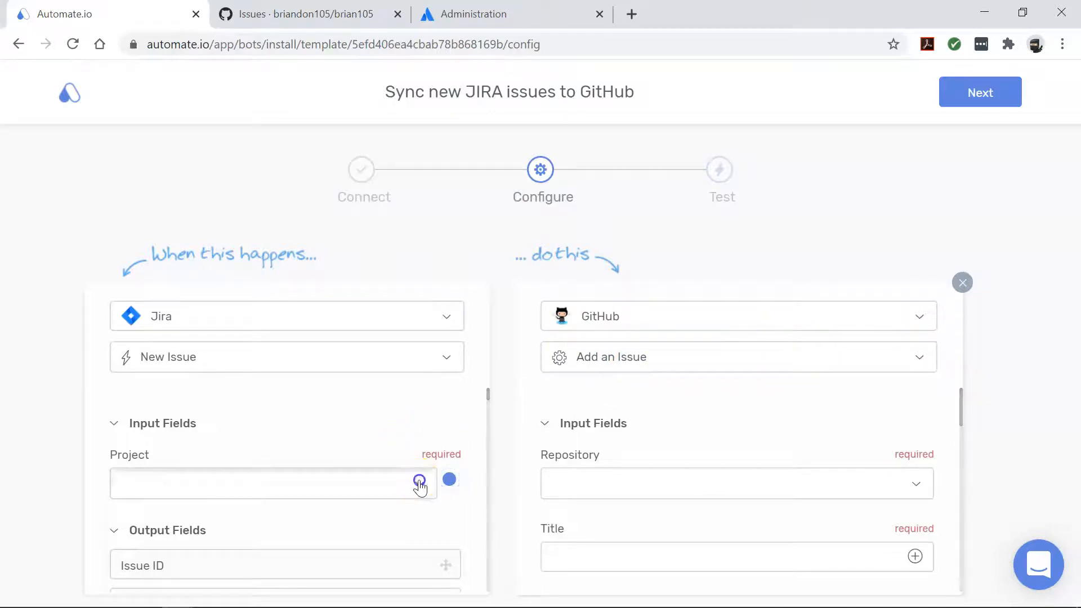
Watch project-1 for new issues and proceed to testing the bot
left_click(418, 482)
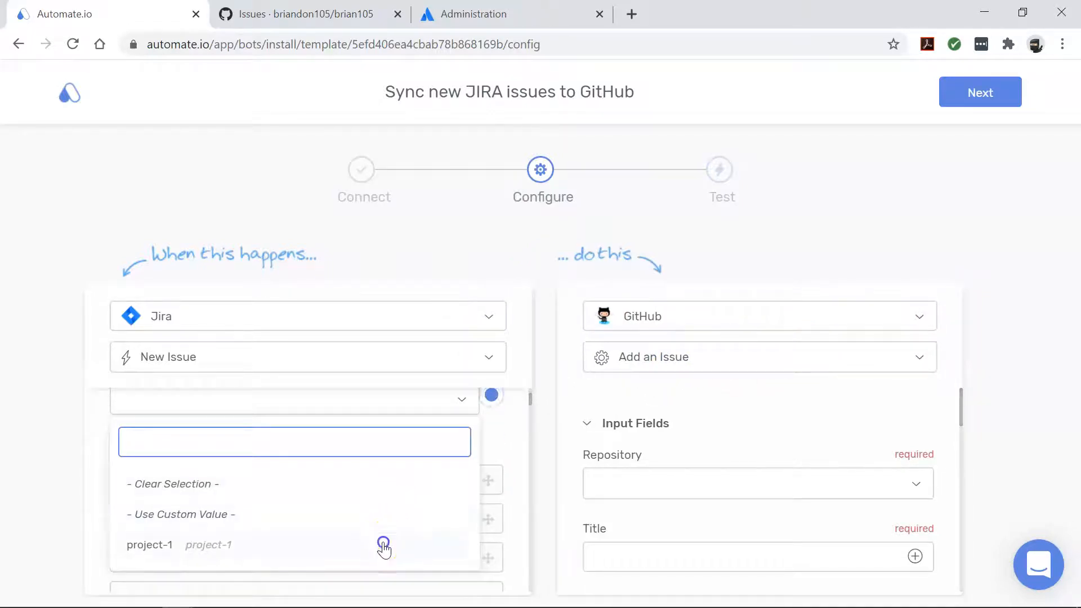
left_click(149, 545)
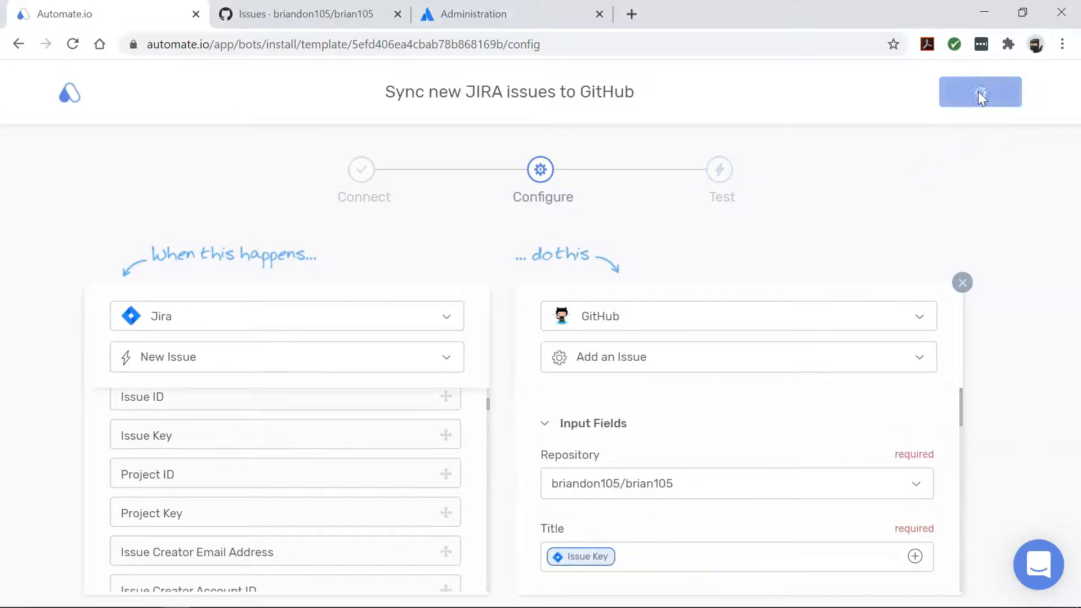
left_click(511, 13)
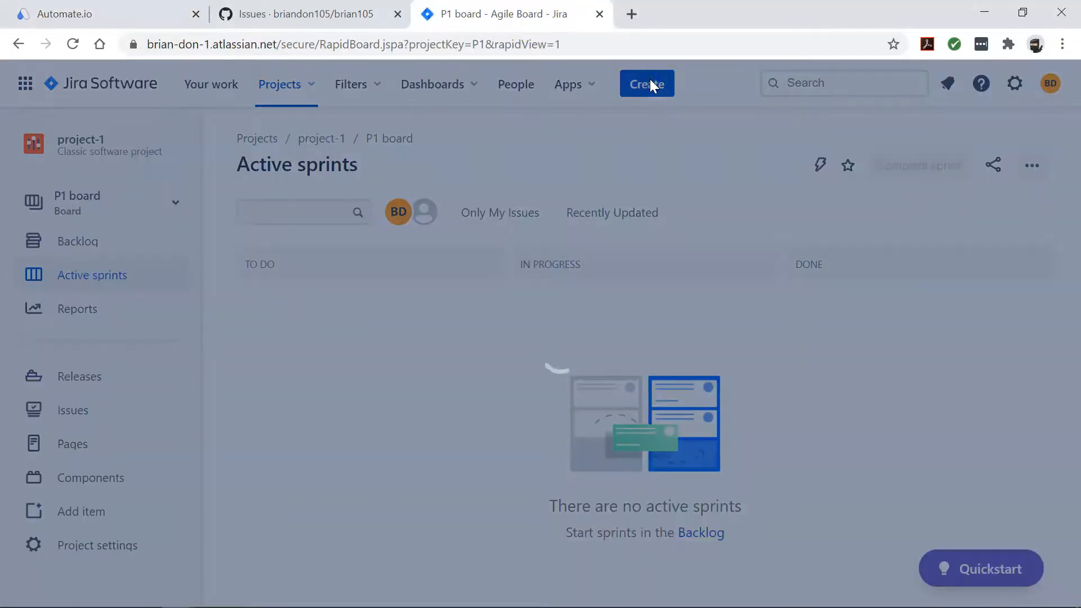
Create a test Bug issue in Jira project-1, then check GitHub for Test Issue #4
left_click(646, 83)
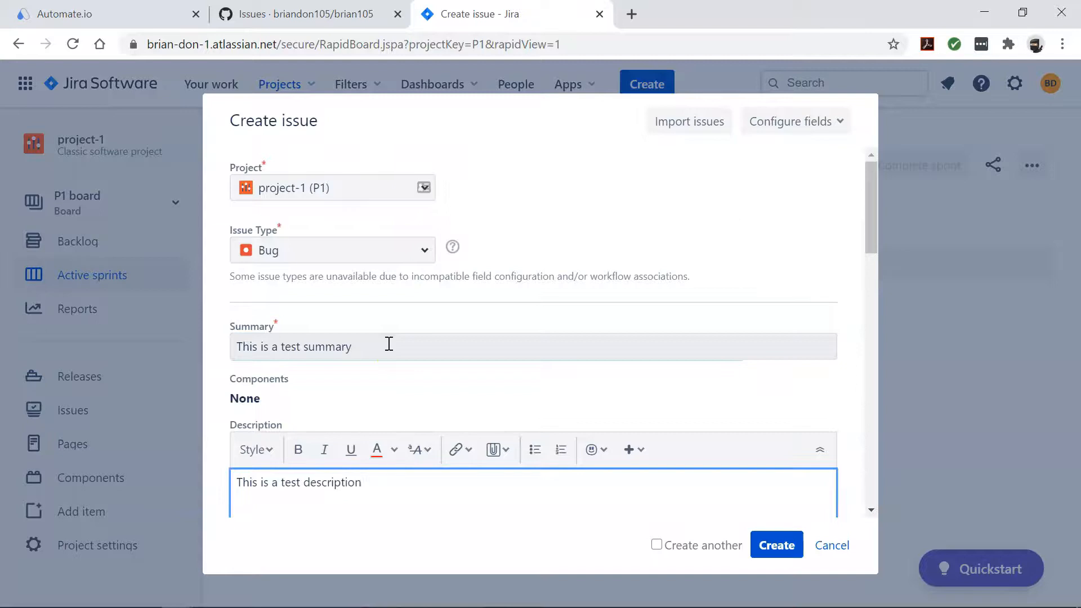
left_click(776, 544)
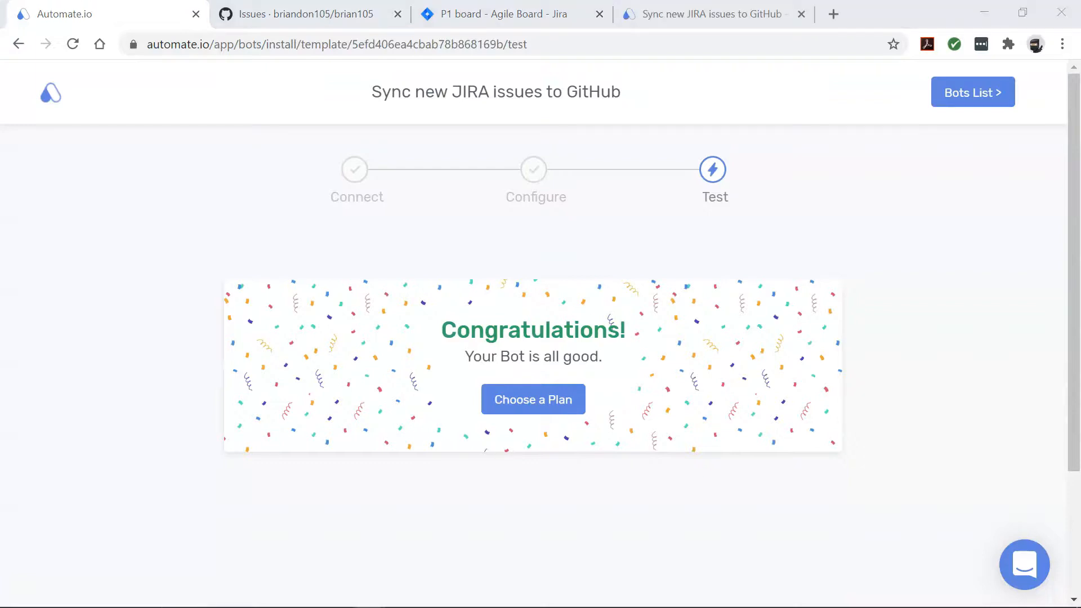
left_click(298, 13)
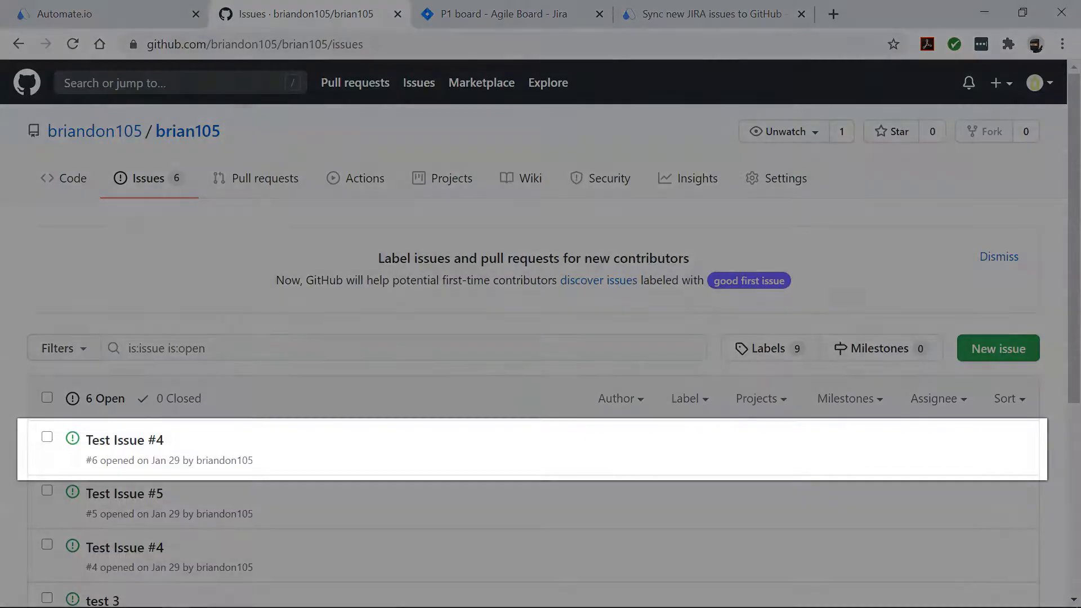